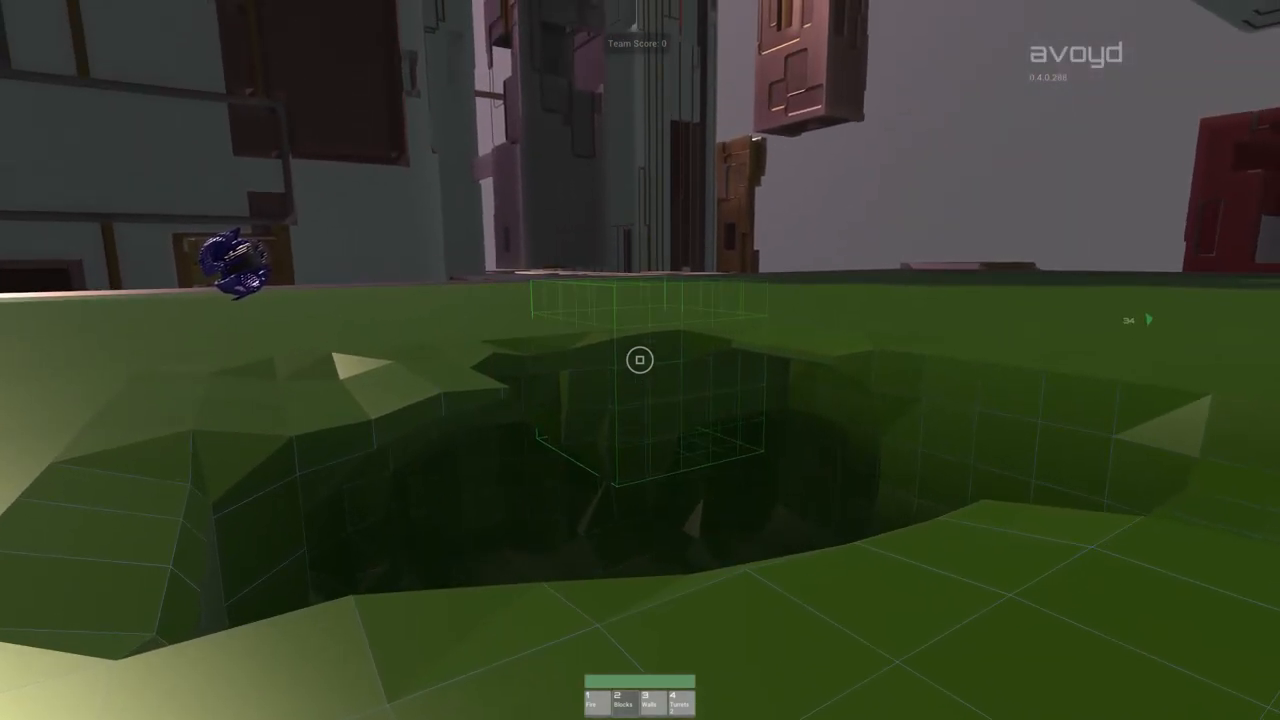
pyautogui.moveTo(640, 360)
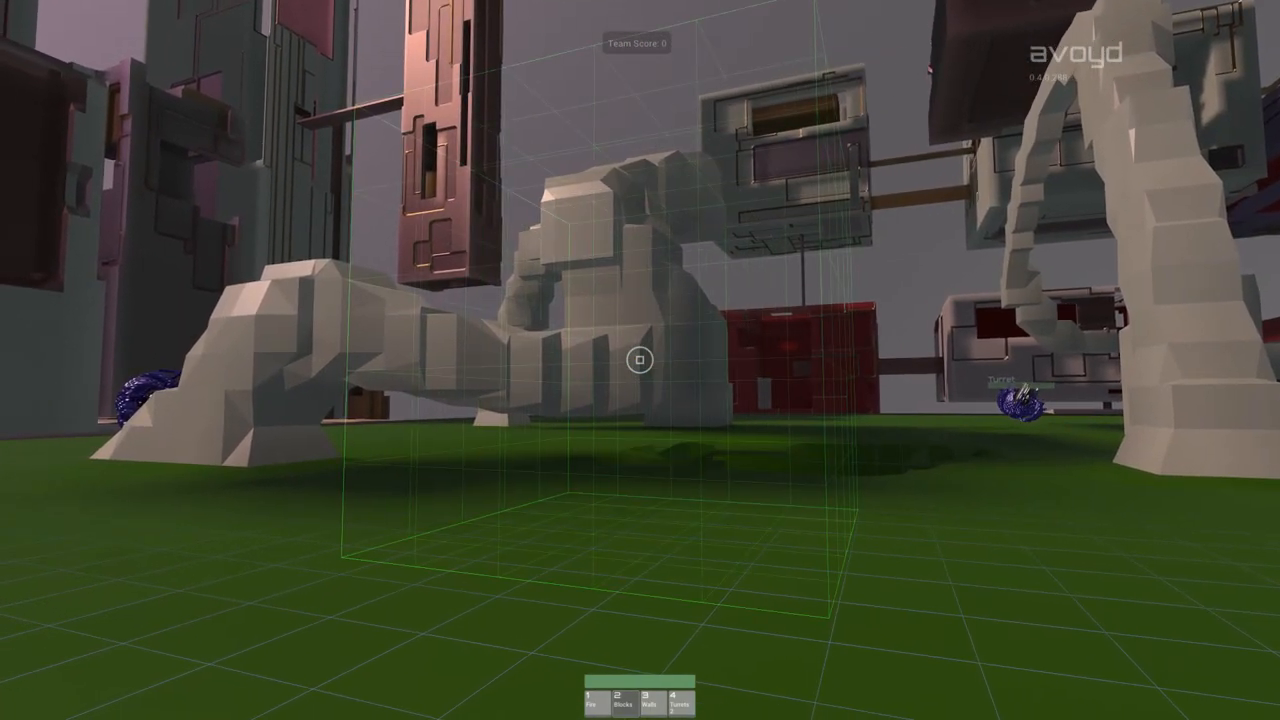
pyautogui.moveTo(640, 360)
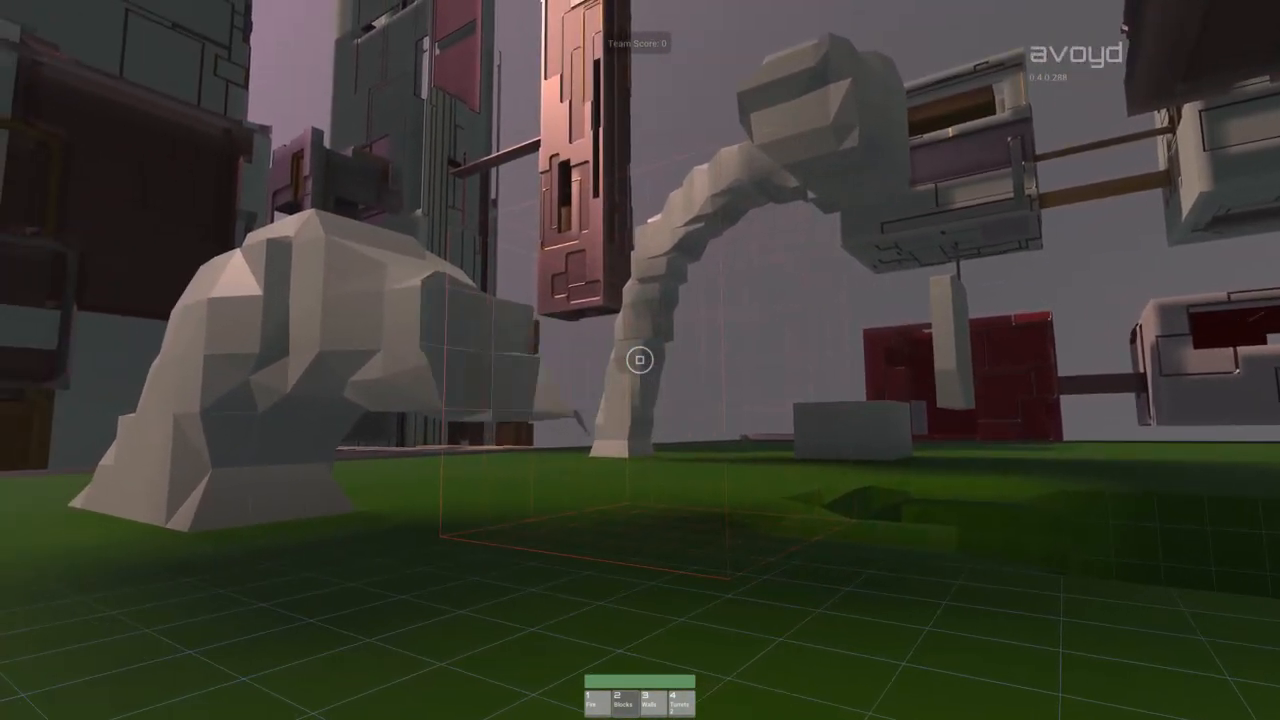
pyautogui.moveTo(640, 360)
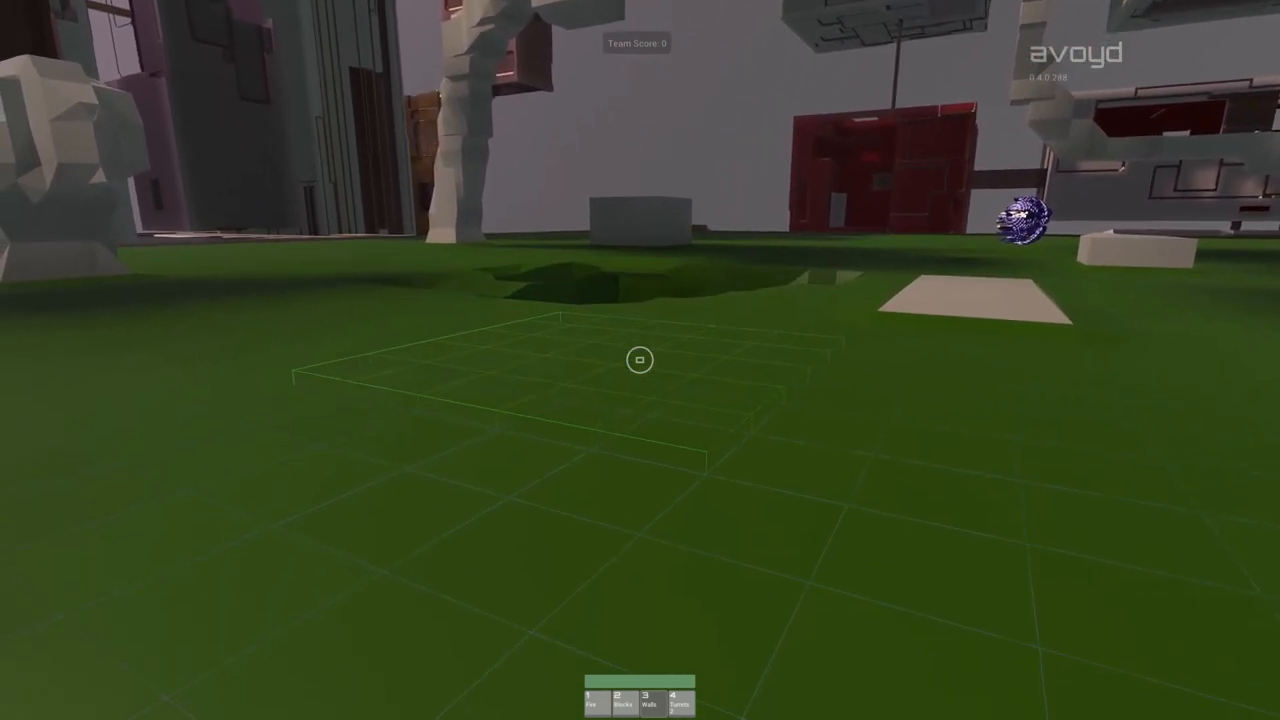
# Fill the marked rectangle on the grass with a thin pale floor slab.
pyautogui.click(640, 360)
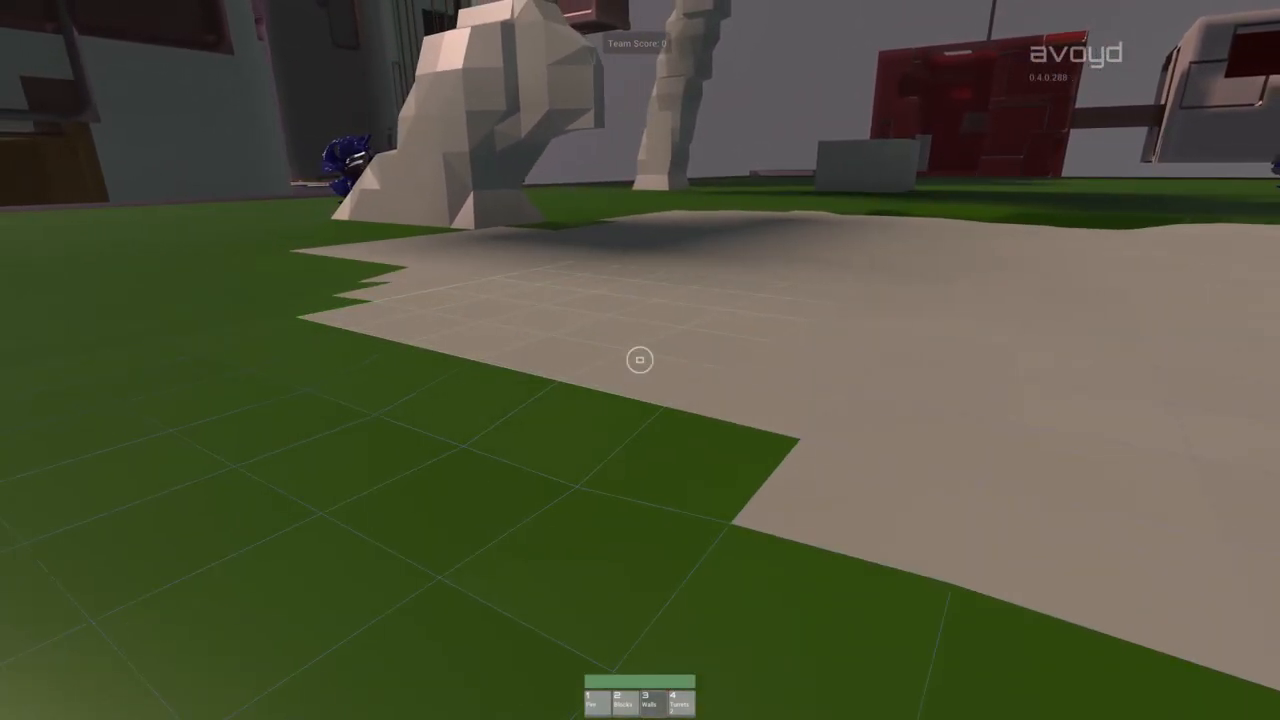
pyautogui.moveTo(640, 360)
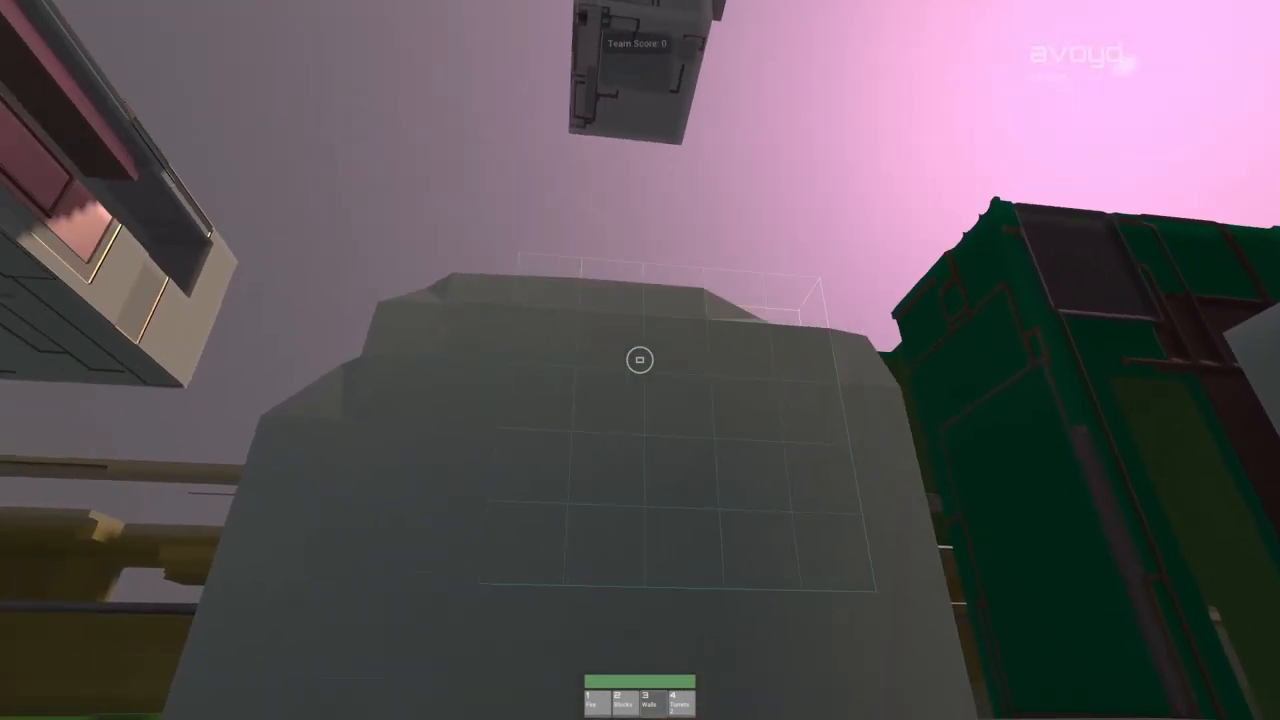
pyautogui.moveTo(640, 360)
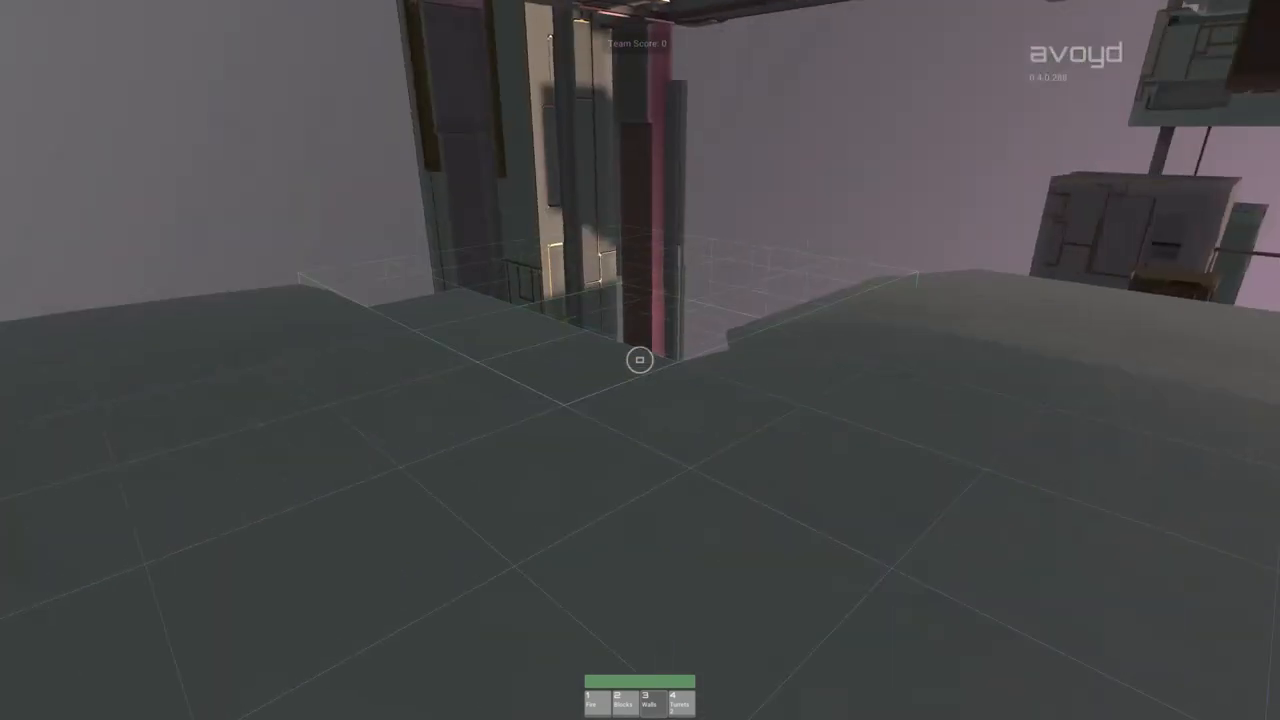
pyautogui.moveTo(640, 360)
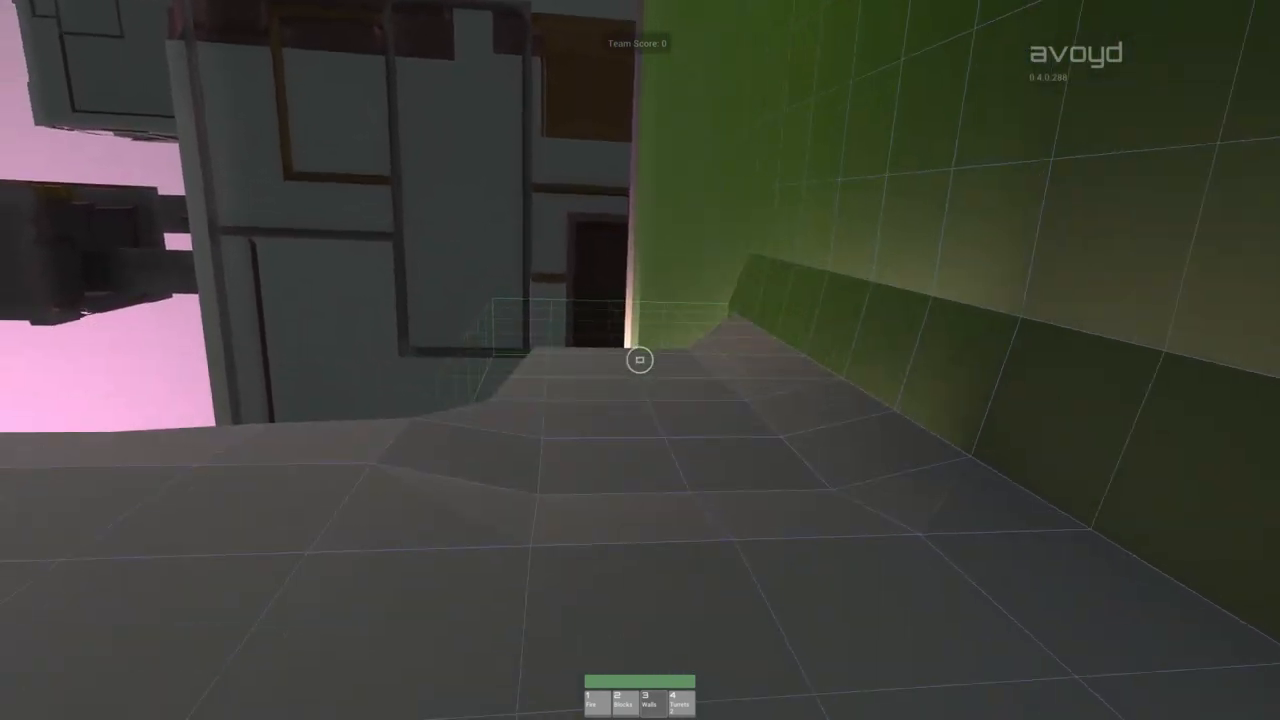
pyautogui.moveTo(640, 360)
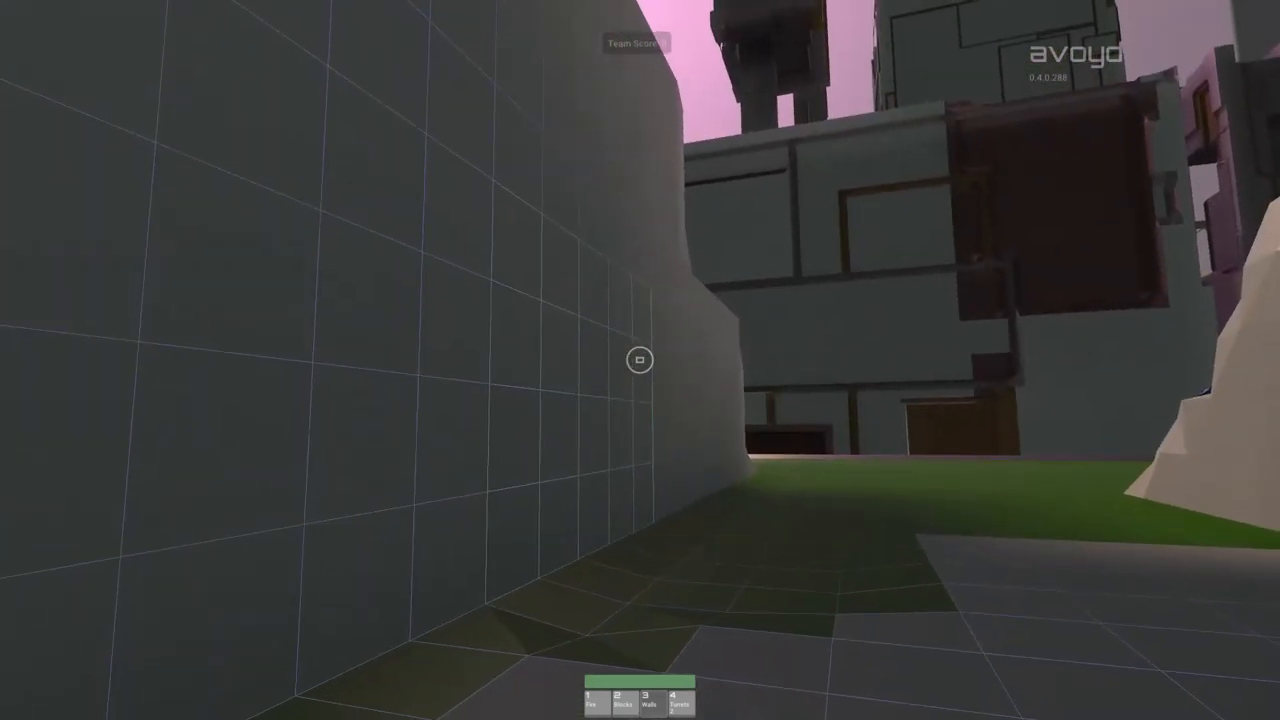